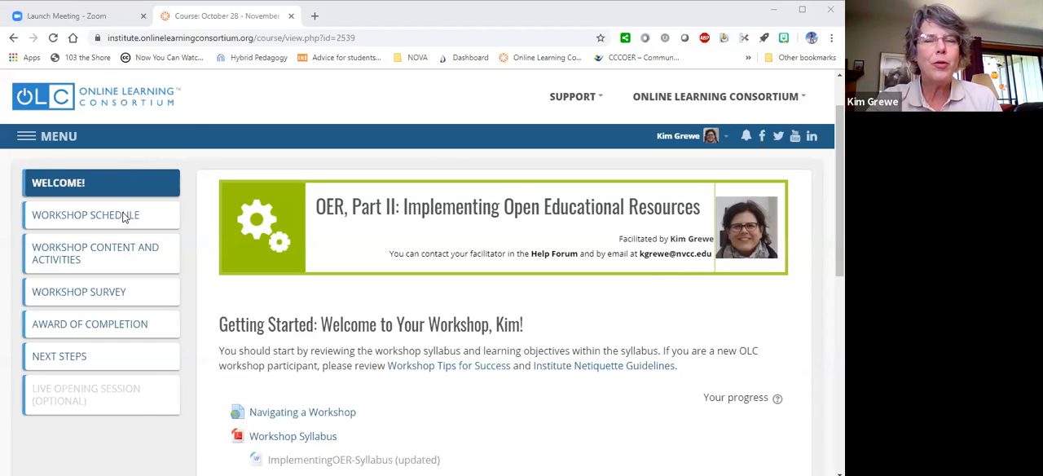
Open Workshop Schedule and scroll through the Schedule at a Glance from Monday onward
{"action": "left_click", "coordinate": [87, 214]}
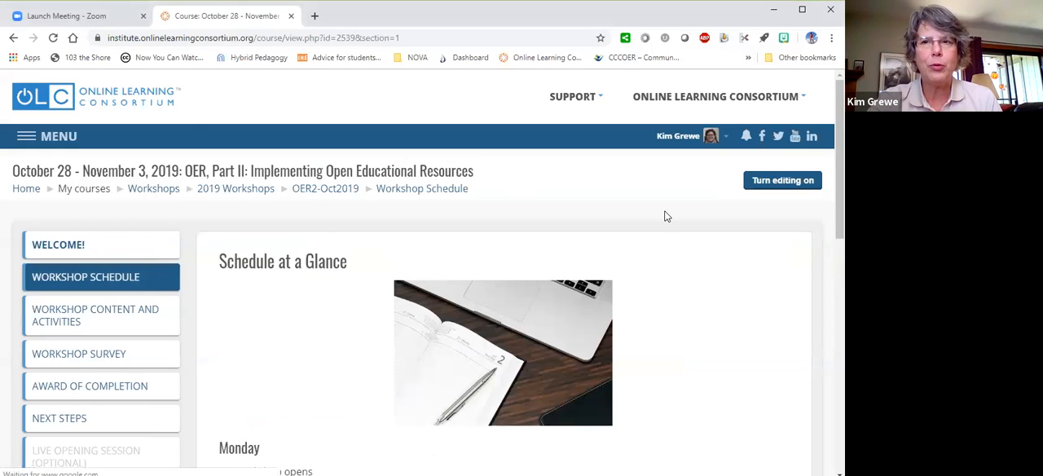
{"action": "scroll", "scroll_direction": "down", "scroll_amount": 3}
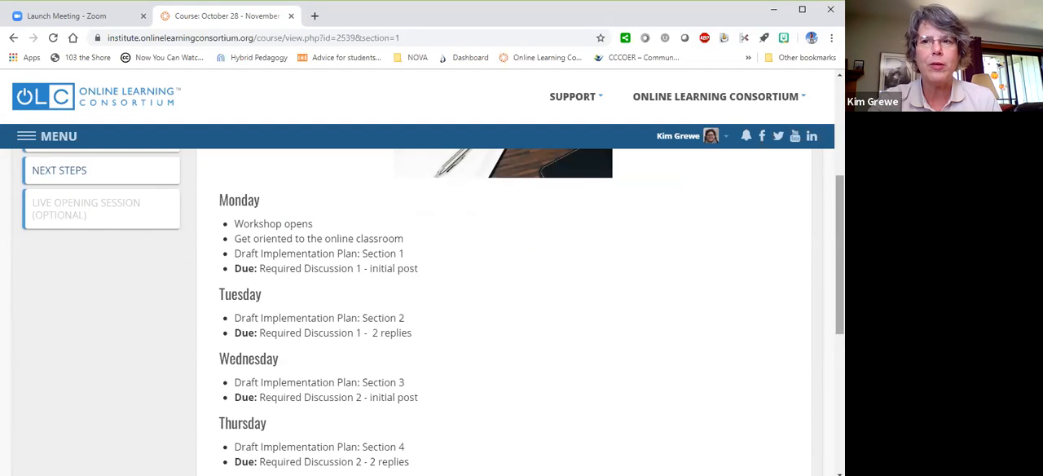
{"action": "scroll", "scroll_direction": "down", "scroll_amount": 3}
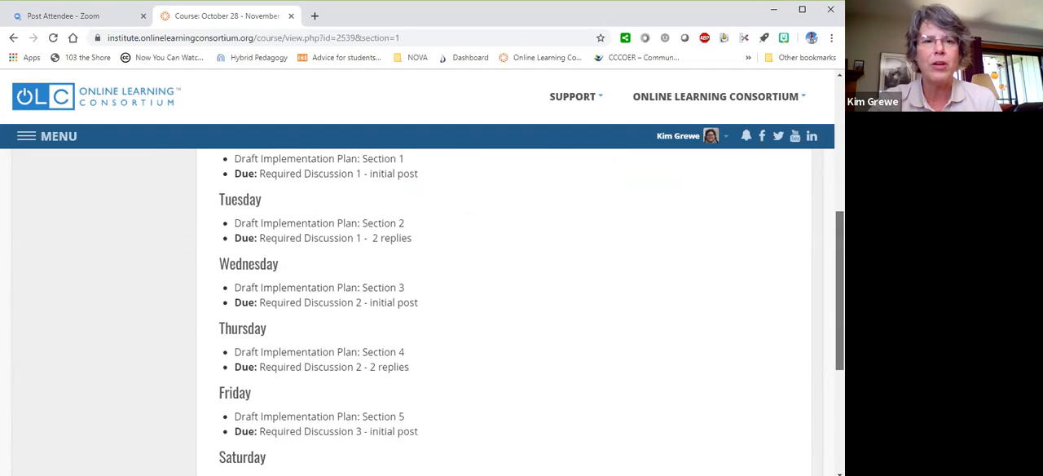
{"action": "scroll", "scroll_direction": "down", "scroll_amount": 3}
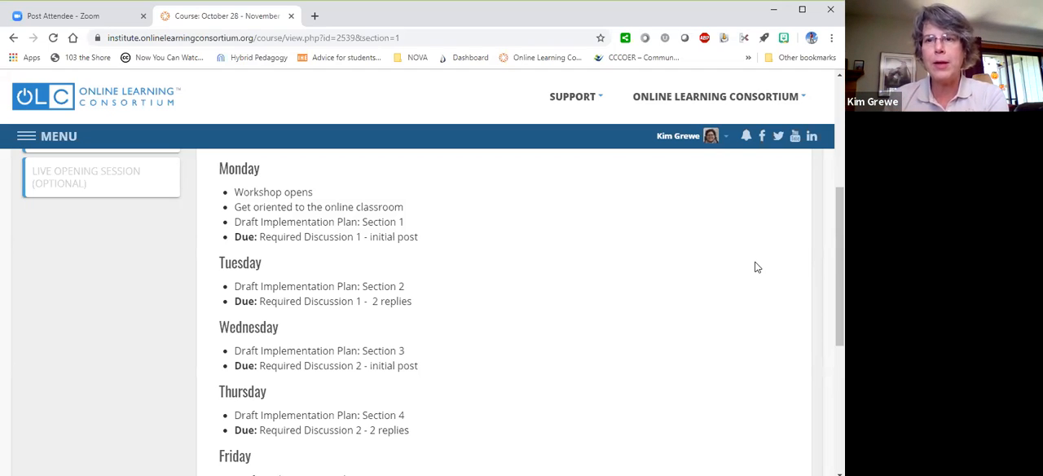
{"action": "mouse_move", "coordinate": [741, 281]}
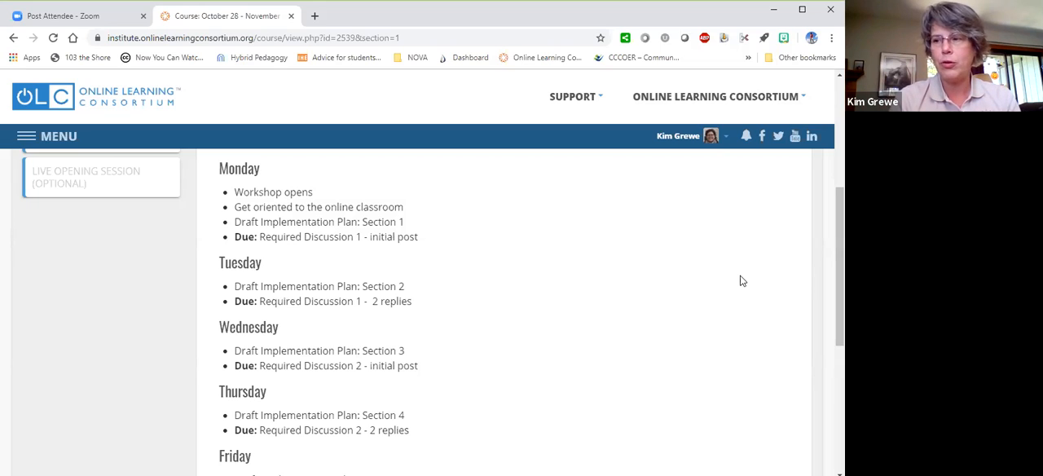
{"action": "scroll", "scroll_direction": "down", "scroll_amount": 3}
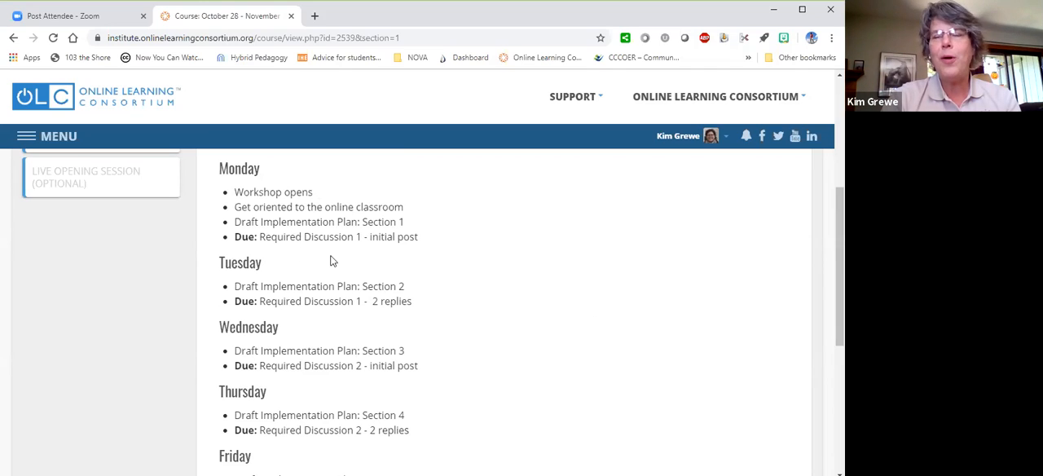
{"action": "mouse_move", "coordinate": [344, 265]}
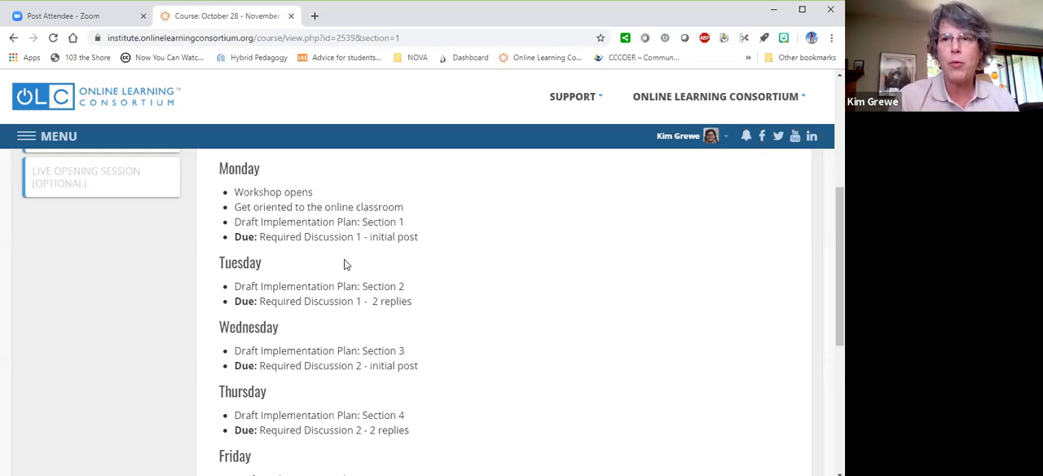
{"action": "mouse_move", "coordinate": [440, 255]}
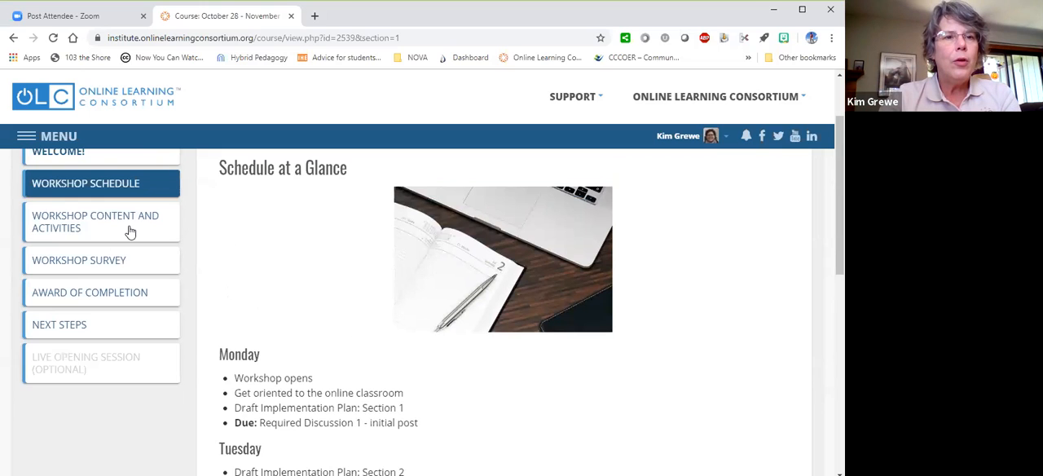
Open Workshop Content and Activities and switch to the Day 1 Introduction and Goal Setting tab
{"action": "left_click", "coordinate": [95, 221]}
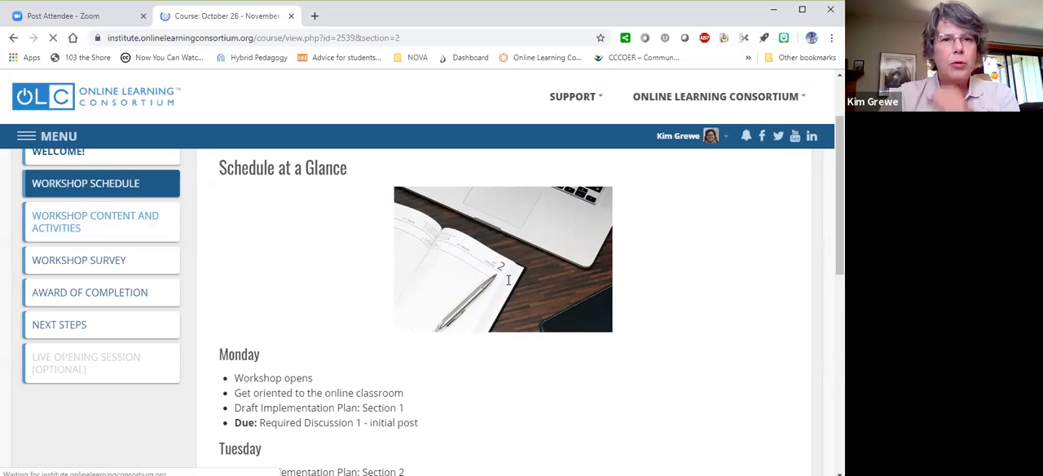
{"action": "left_click", "coordinate": [101, 220]}
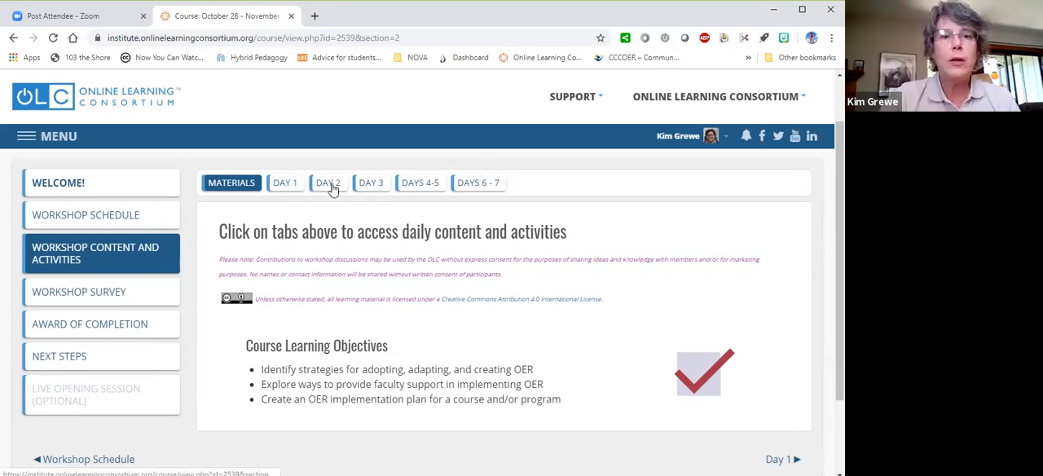
{"action": "mouse_move", "coordinate": [418, 192]}
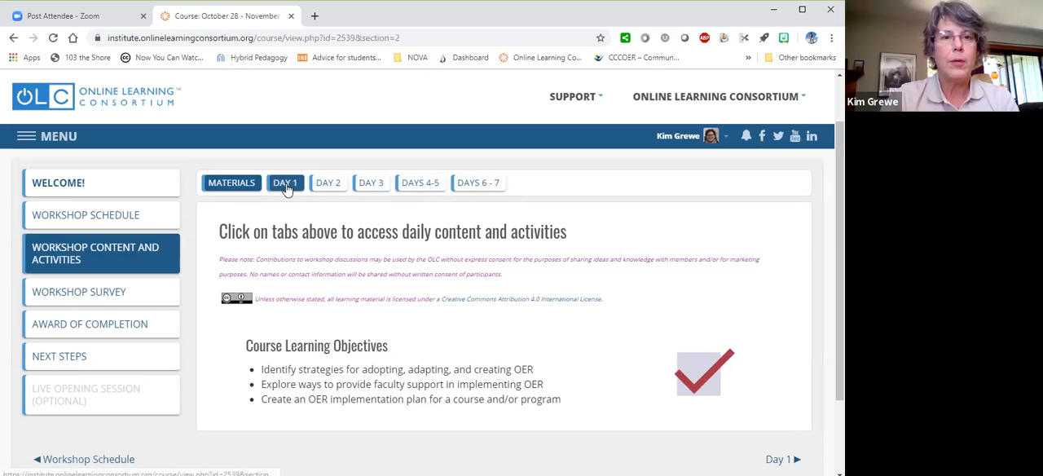
{"action": "left_click", "coordinate": [284, 182]}
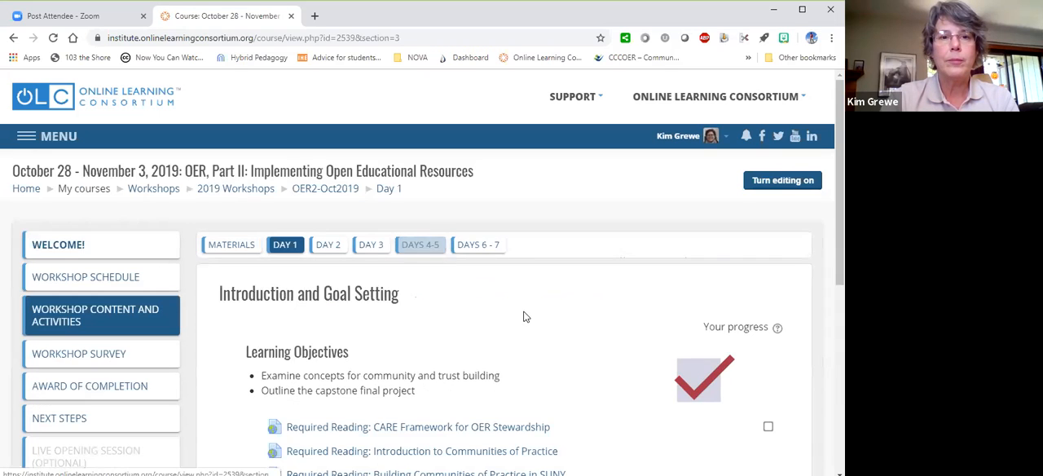
Scroll the Day 1 page to the Draft OER Implementation Plan Template resource and Required Discussion 1
{"action": "scroll", "scroll_direction": "down", "scroll_amount": 3}
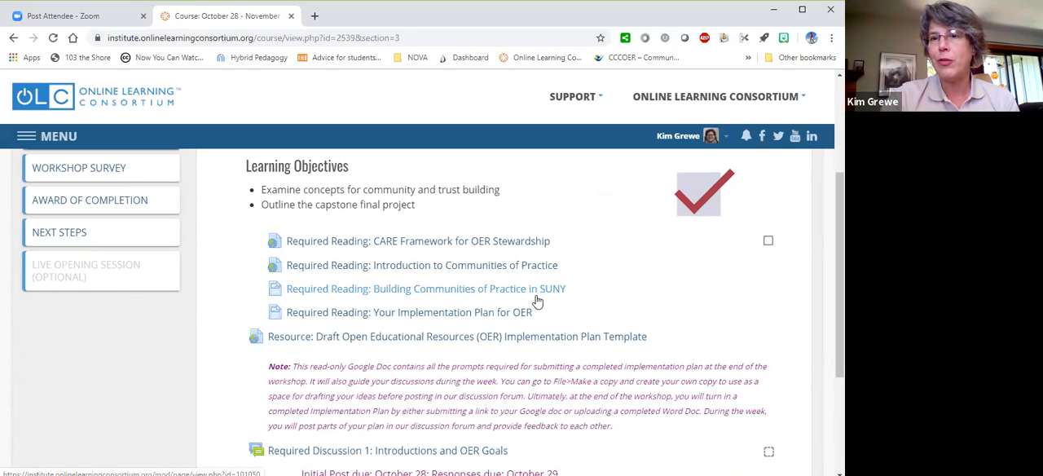
{"action": "mouse_move", "coordinate": [554, 304]}
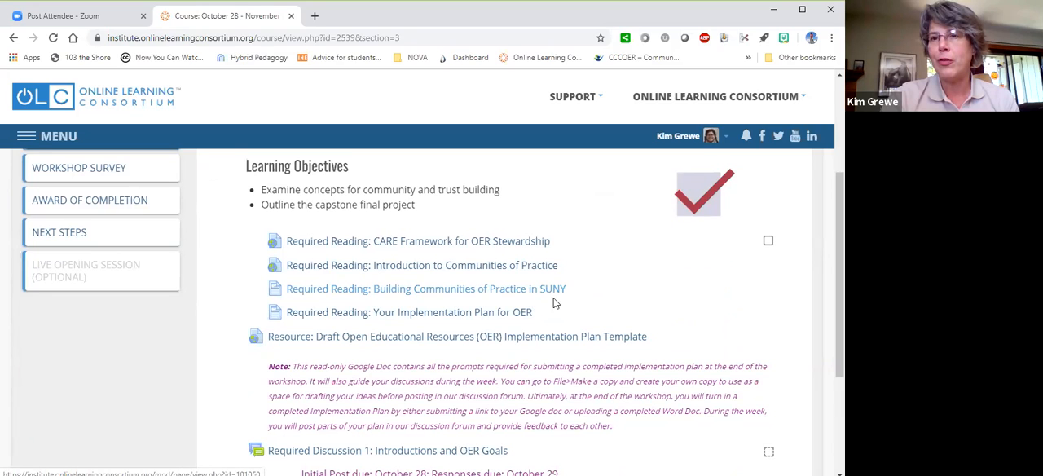
{"action": "scroll", "scroll_direction": "down", "scroll_amount": 3}
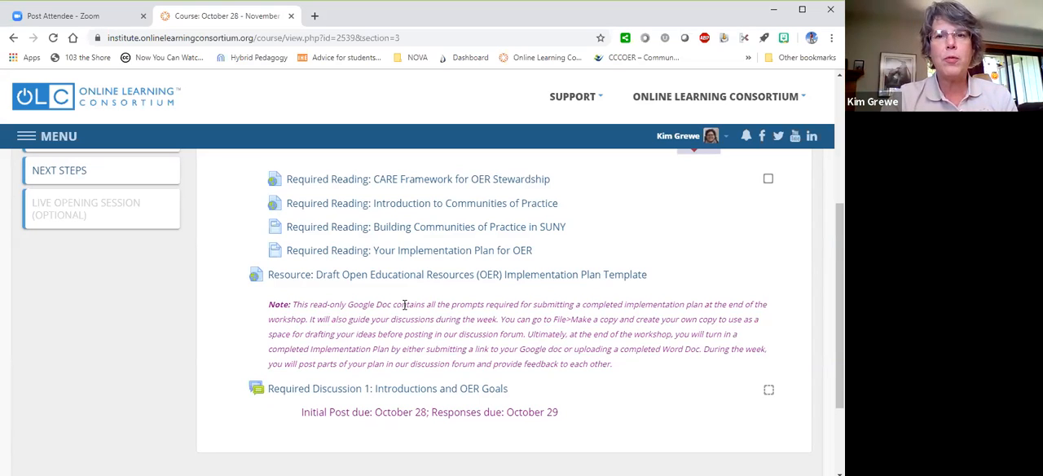
{"action": "mouse_move", "coordinate": [395, 318]}
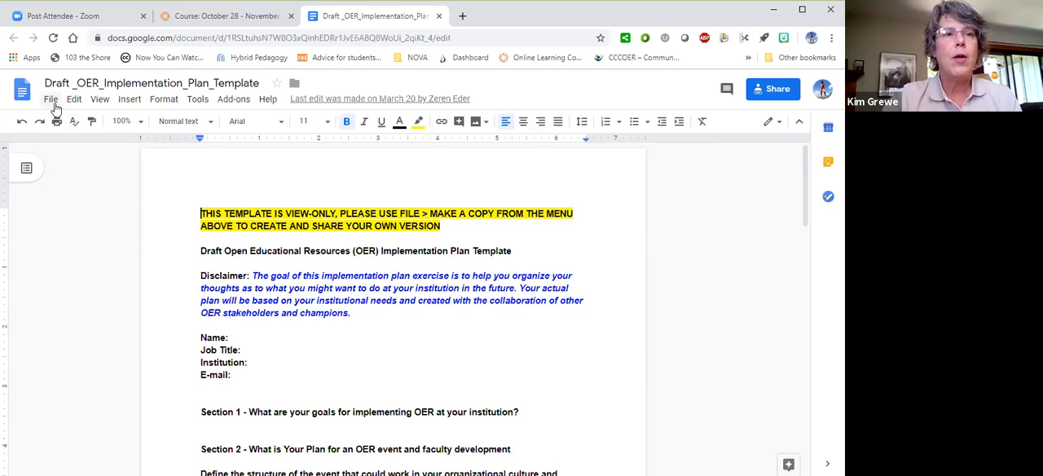
Make a copy of the template in My Drive, prefixing its name with 'Grewe'
{"action": "left_click", "coordinate": [50, 98]}
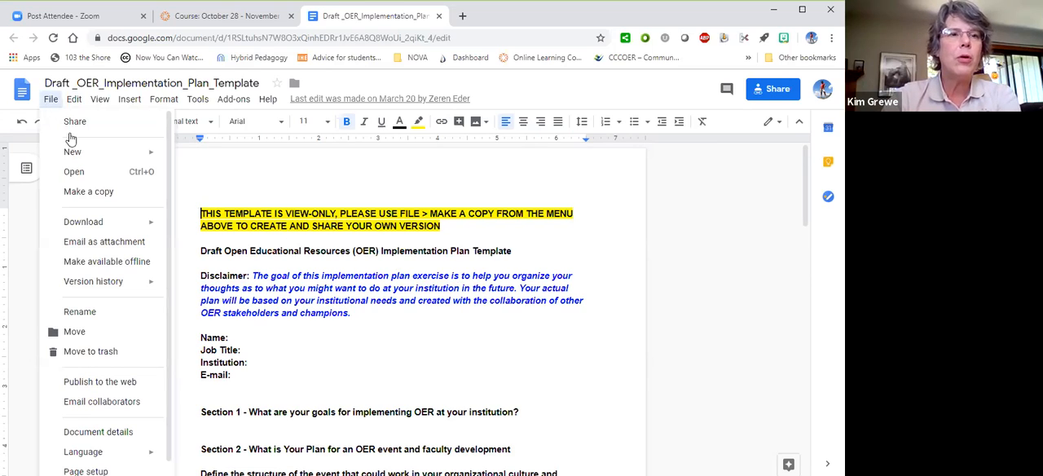
{"action": "left_click", "coordinate": [89, 191]}
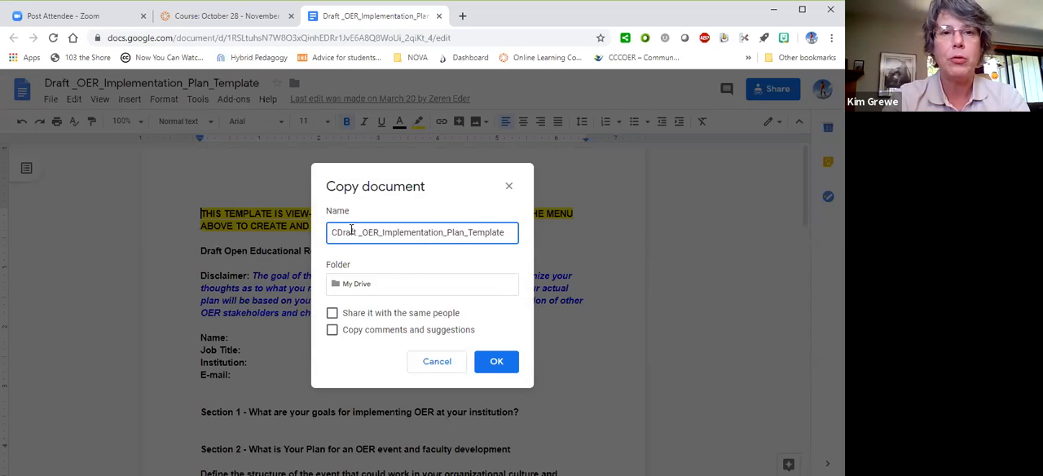
{"action": "type", "text": "Grewe_"}
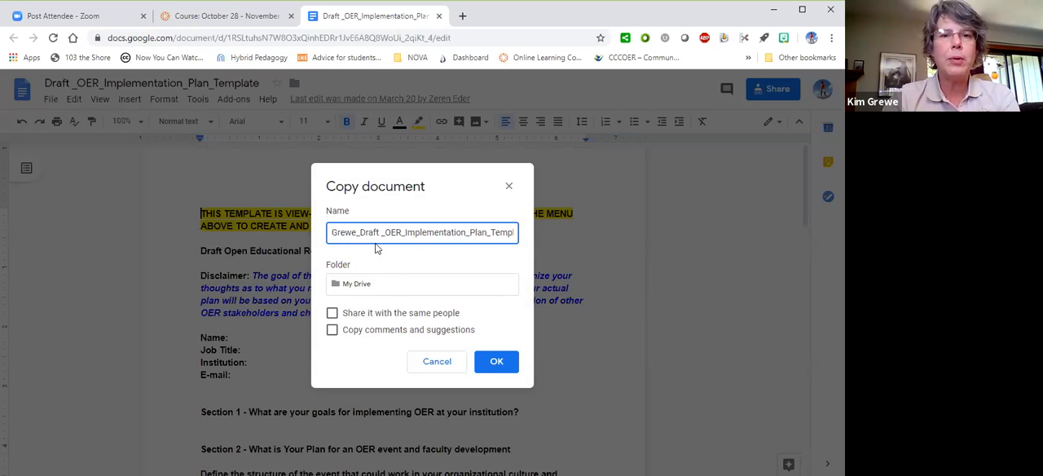
{"action": "mouse_move", "coordinate": [387, 297]}
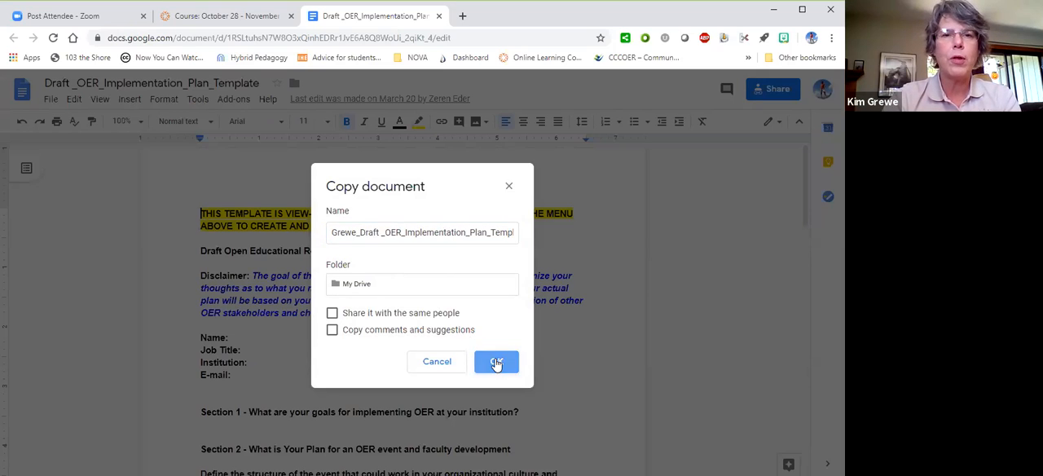
{"action": "left_click", "coordinate": [496, 361]}
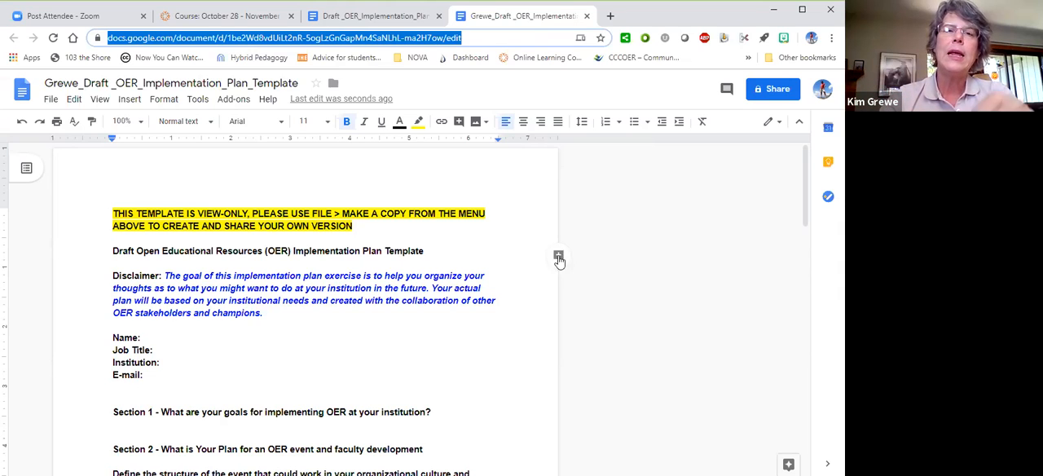
{"action": "mouse_move", "coordinate": [510, 324]}
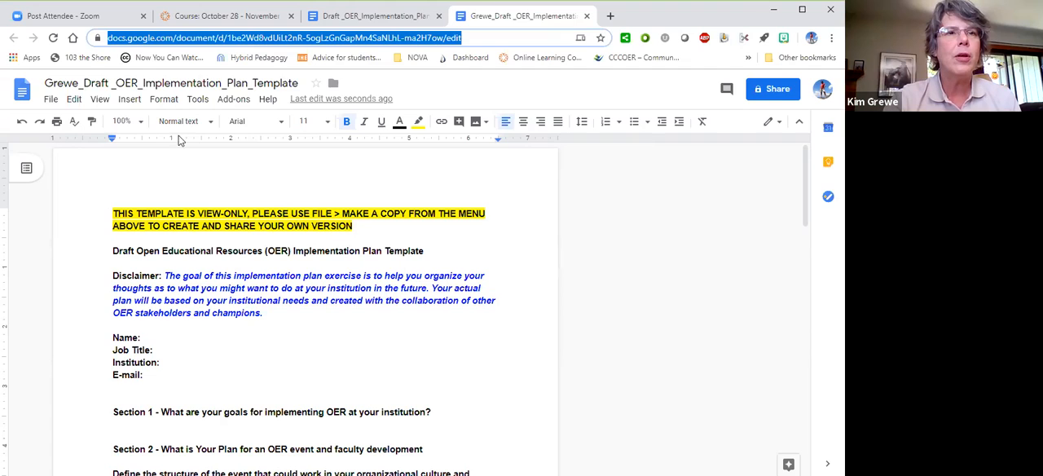
Add the comment 'Great idea!' on the plan copy's heading via Insert > Comment
{"action": "left_click", "coordinate": [130, 98]}
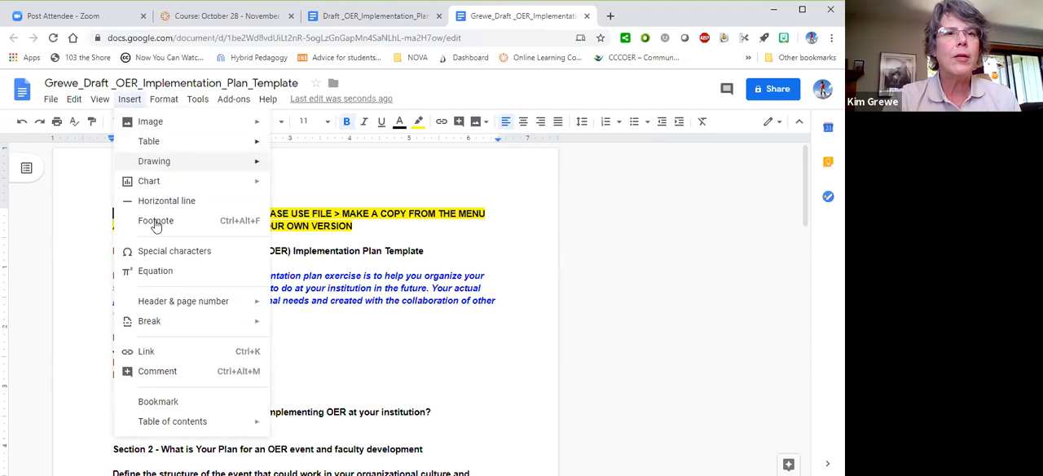
{"action": "left_click", "coordinate": [158, 370]}
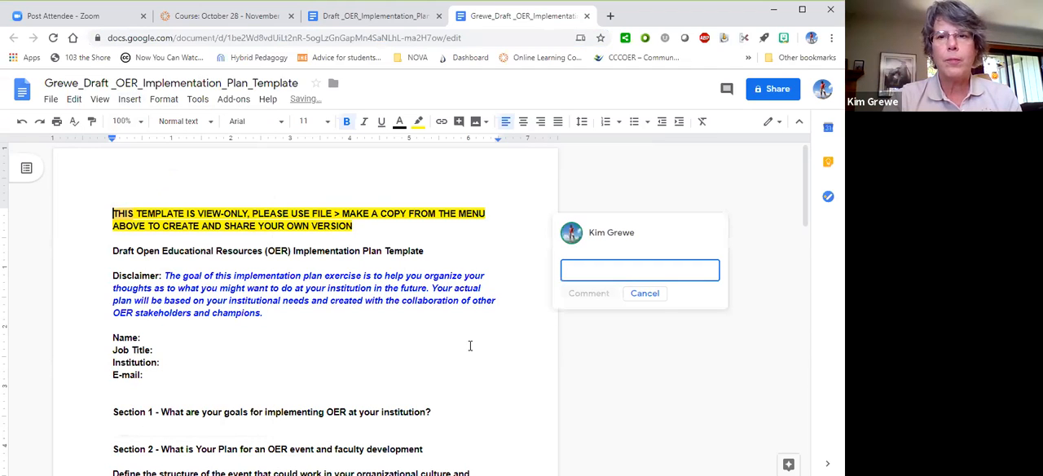
{"action": "type", "text": "Great"}
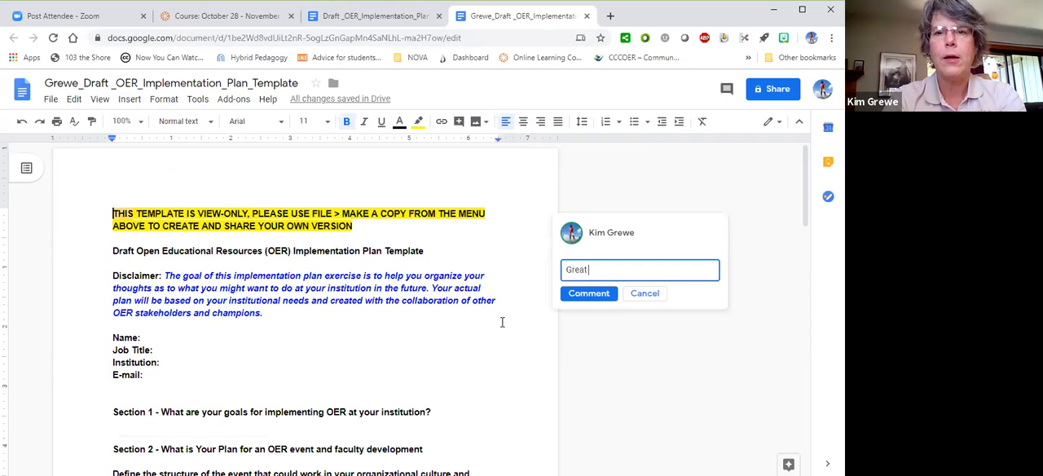
{"action": "type", "text": "idea!"}
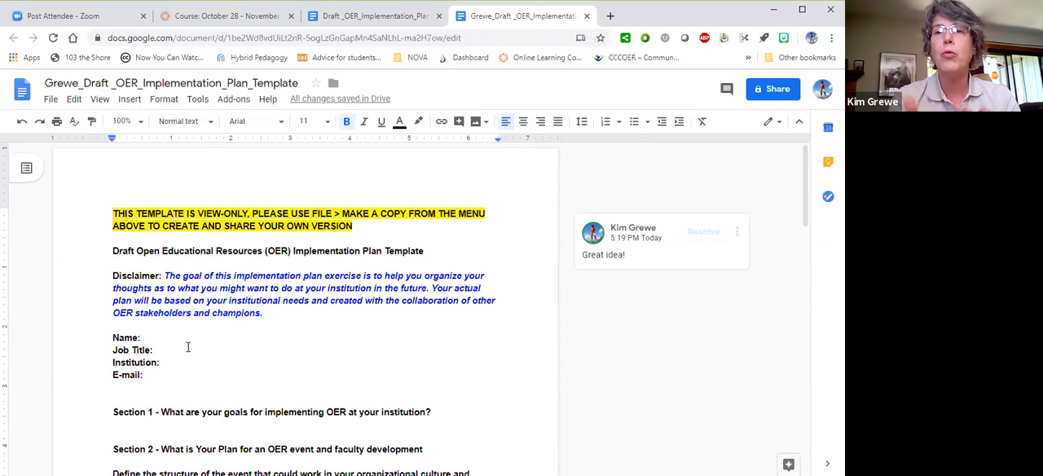
{"action": "left_click", "coordinate": [155, 350]}
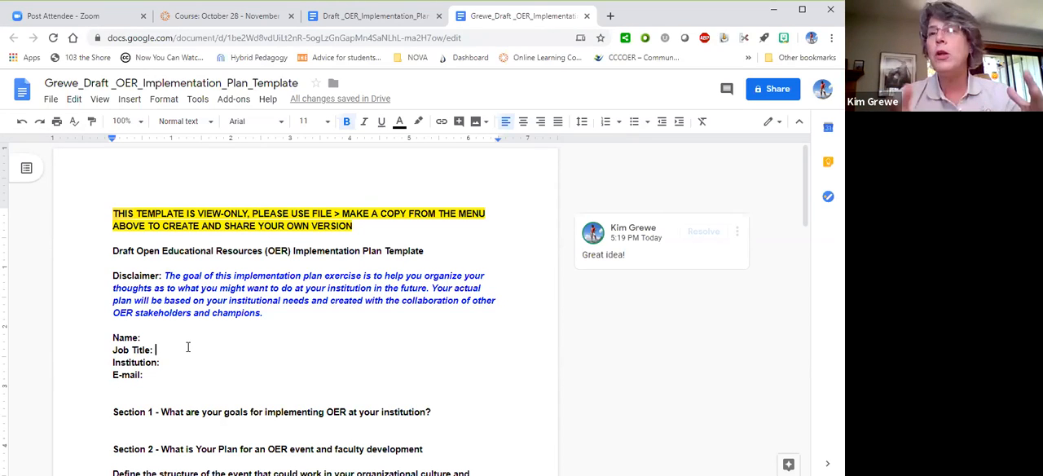
{"action": "left_click", "coordinate": [50, 99]}
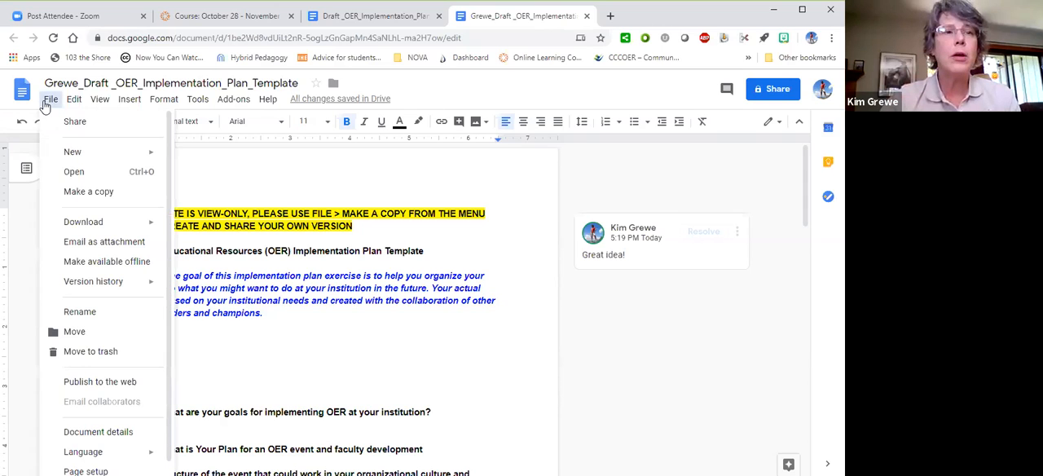
{"action": "left_click", "coordinate": [83, 222]}
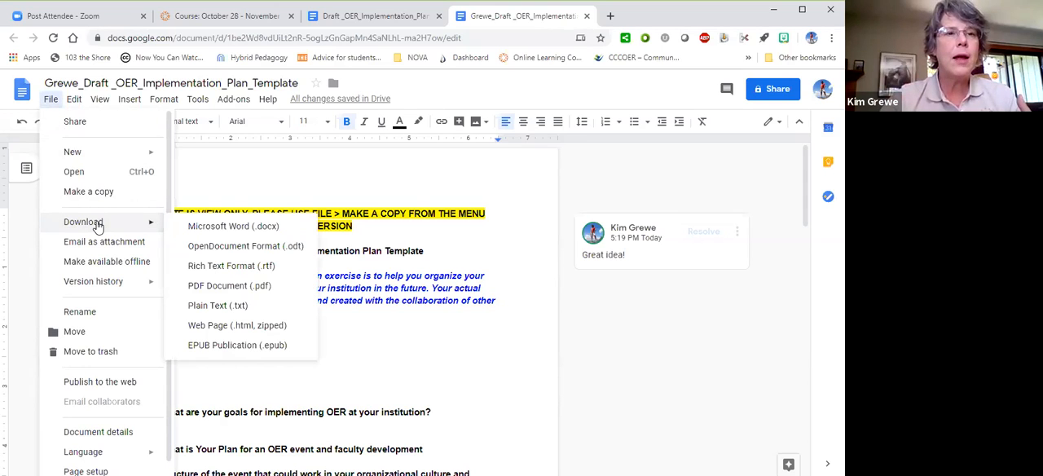
{"action": "mouse_move", "coordinate": [234, 226]}
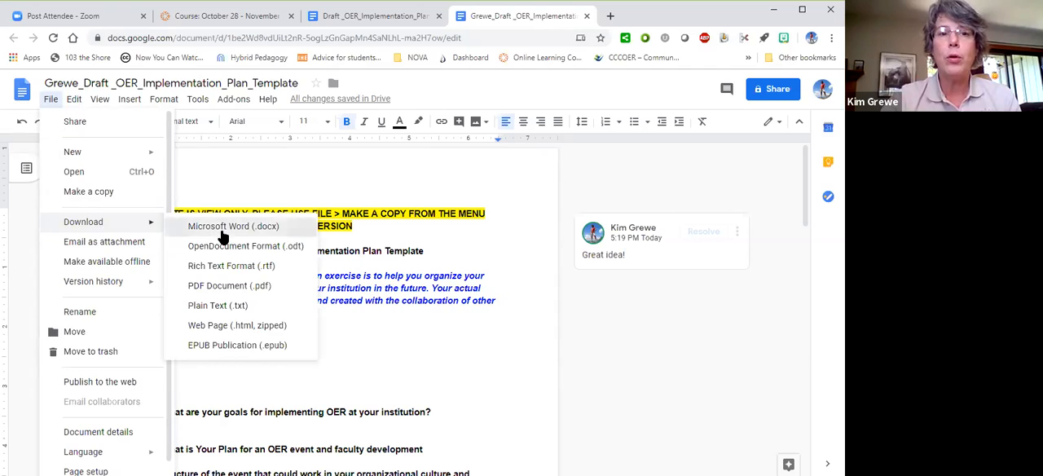
{"action": "left_click", "coordinate": [234, 226]}
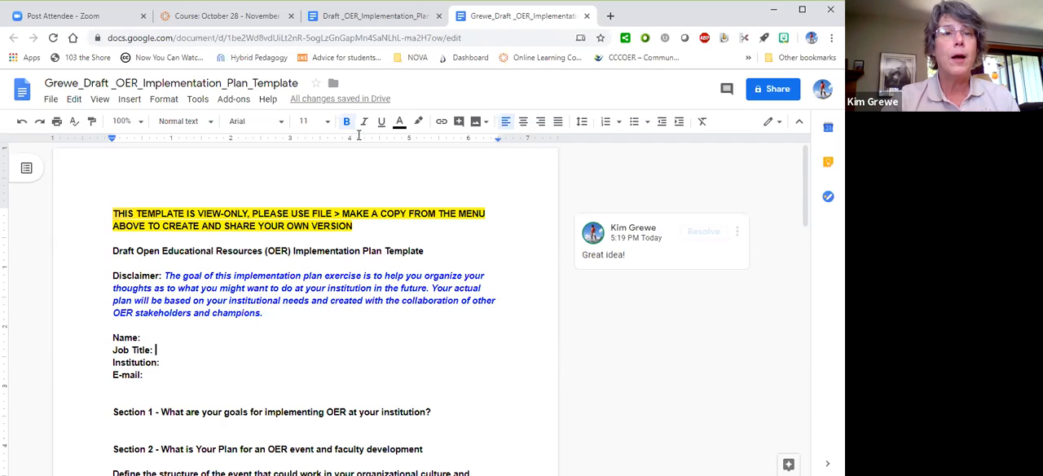
Return to the OER Part II course tab and scroll to Community Forums and Facilitator's Corner
{"action": "left_click", "coordinate": [224, 15]}
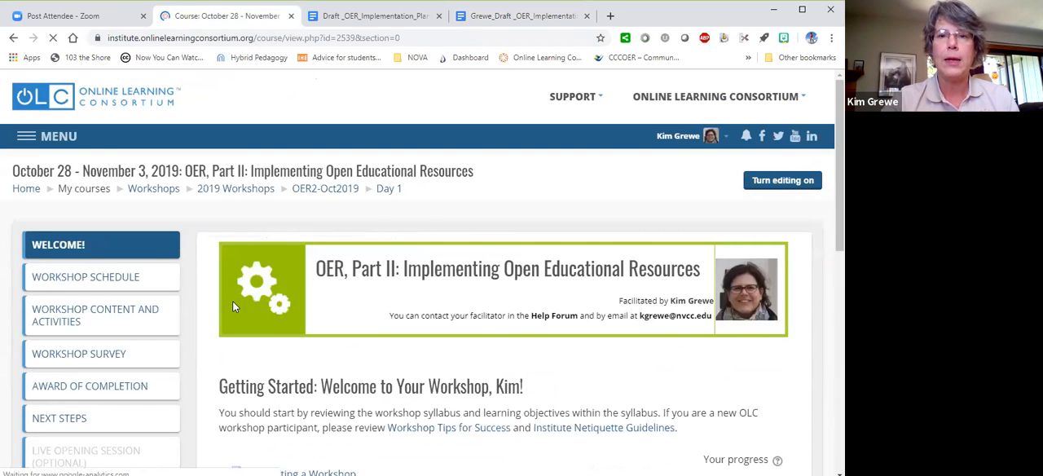
{"action": "scroll", "scroll_direction": "down", "scroll_amount": 3}
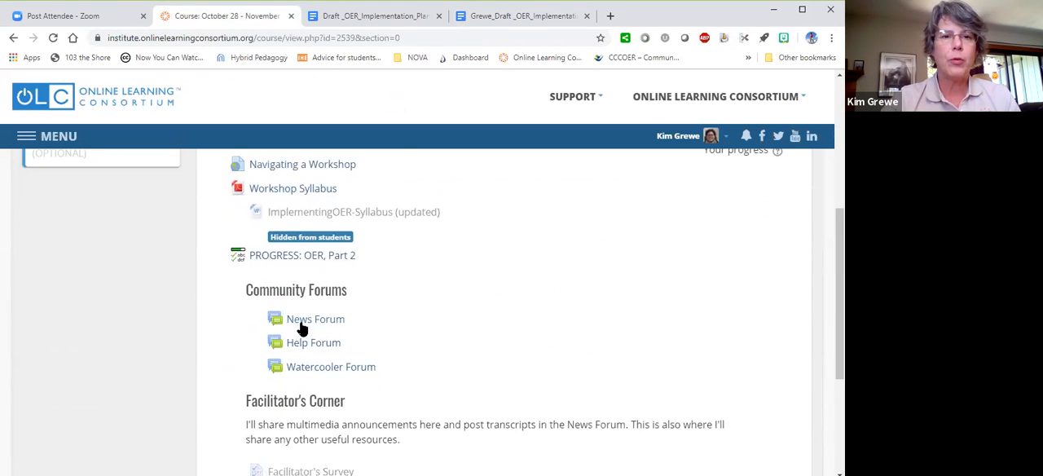
{"action": "mouse_move", "coordinate": [350, 358]}
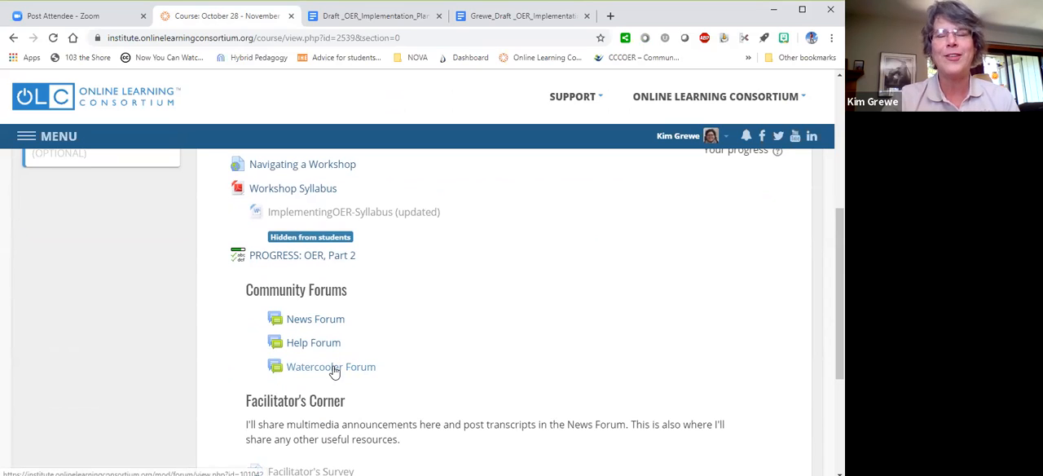
{"action": "mouse_move", "coordinate": [331, 346]}
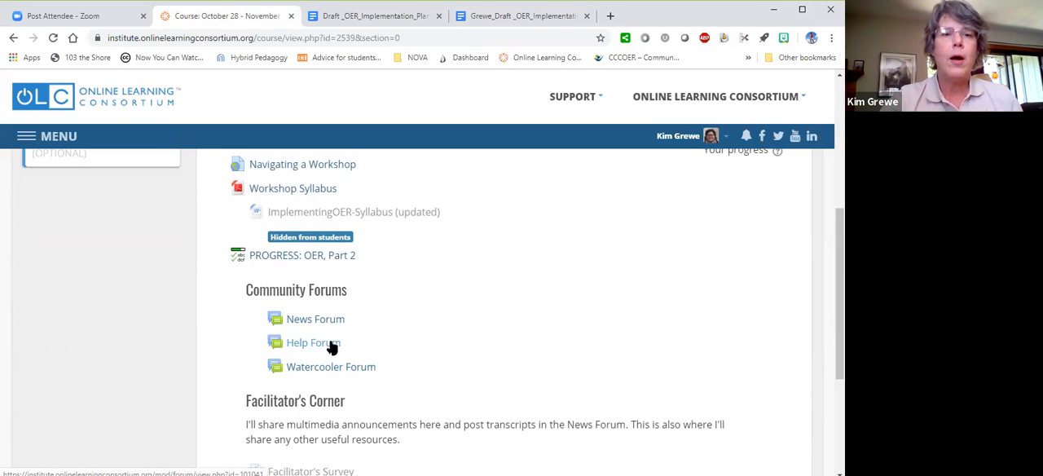
{"action": "mouse_move", "coordinate": [375, 345]}
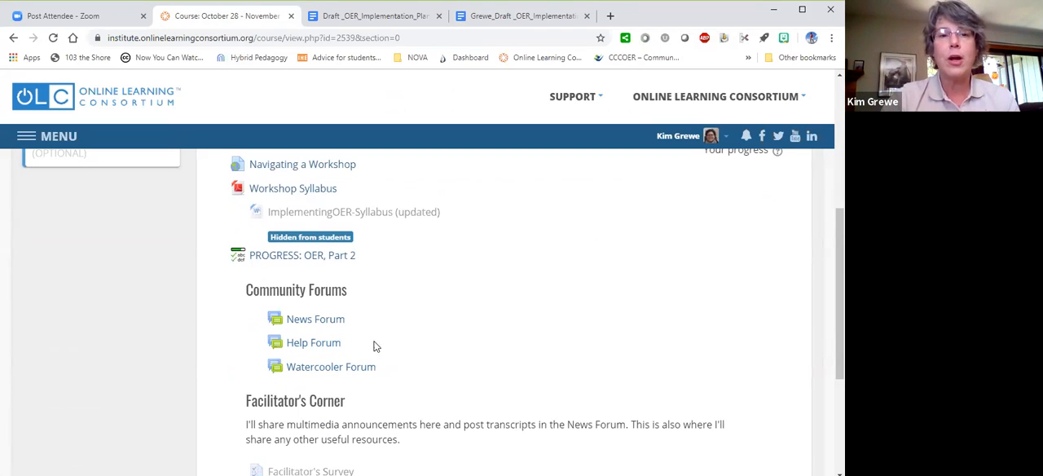
{"action": "mouse_move", "coordinate": [493, 308]}
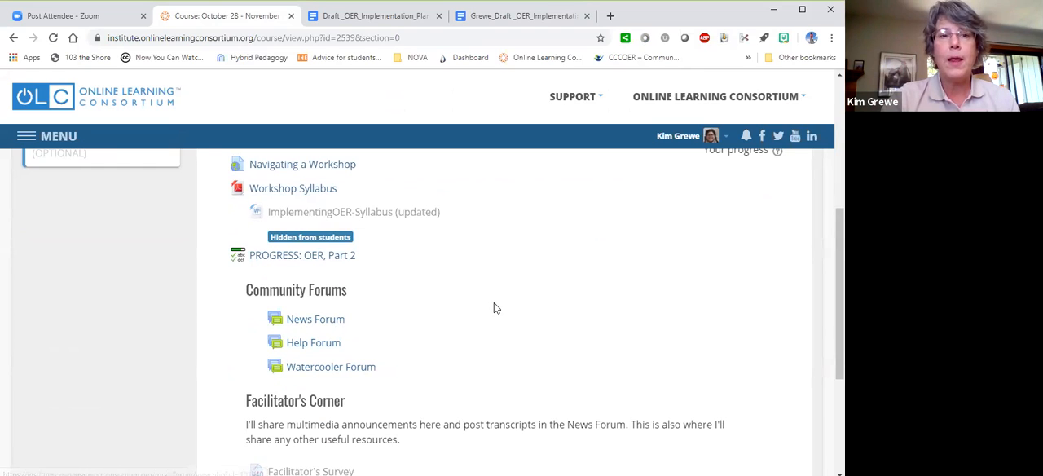
{"action": "scroll", "scroll_direction": "down", "scroll_amount": 3}
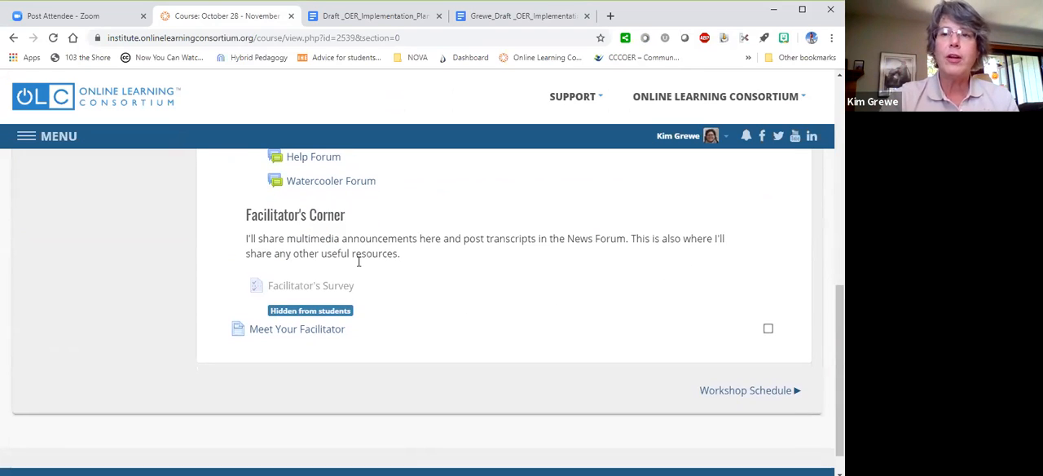
{"action": "mouse_move", "coordinate": [366, 260]}
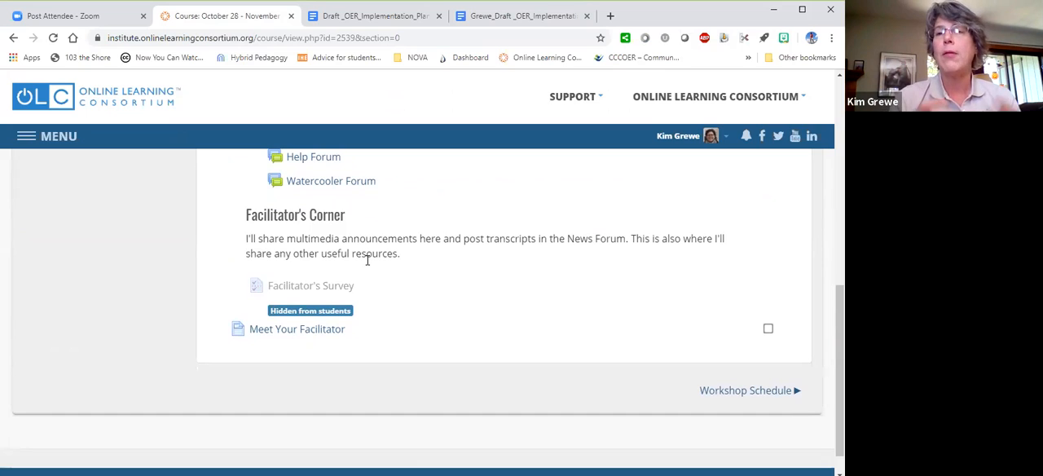